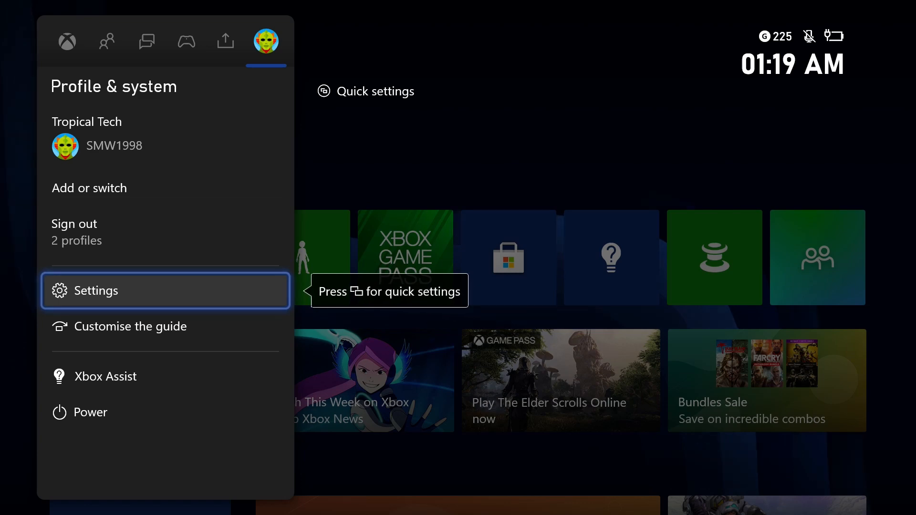
Navigate from Settings through Personalisation to the Profile settings page.
click(99, 290)
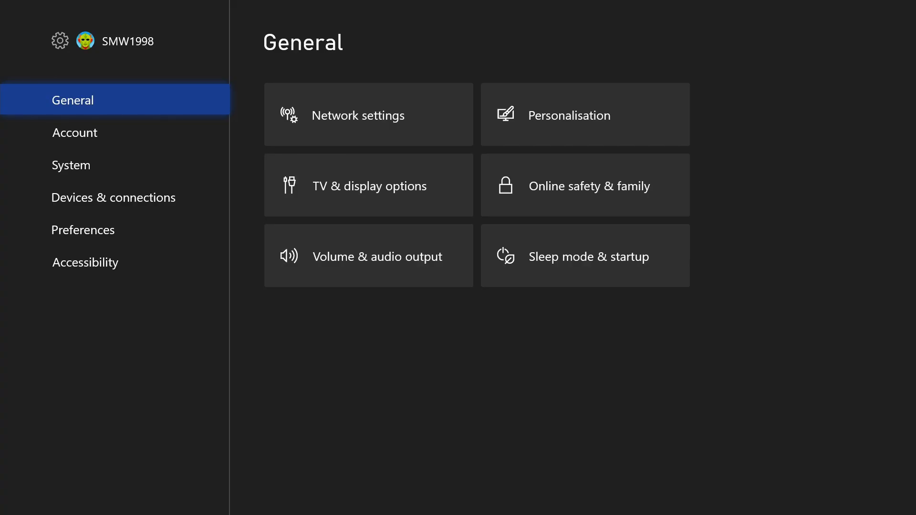
mouse_move(367, 114)
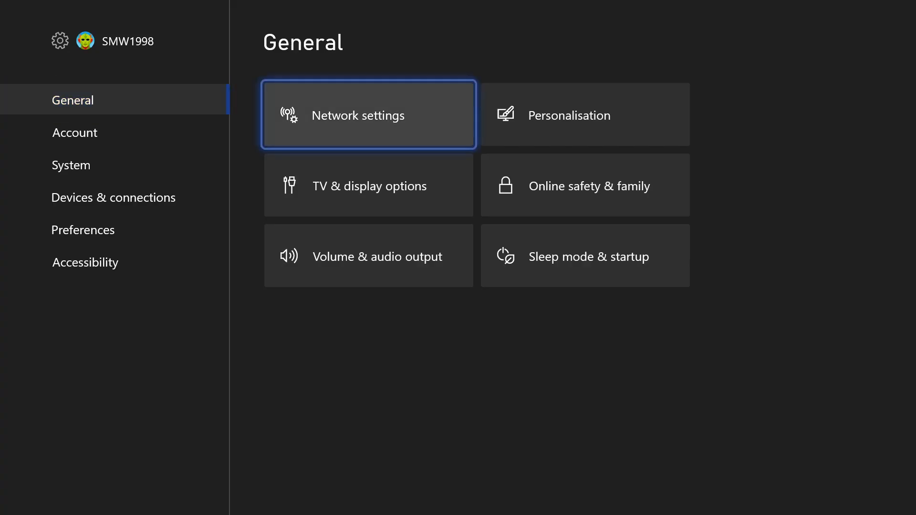
click(584, 115)
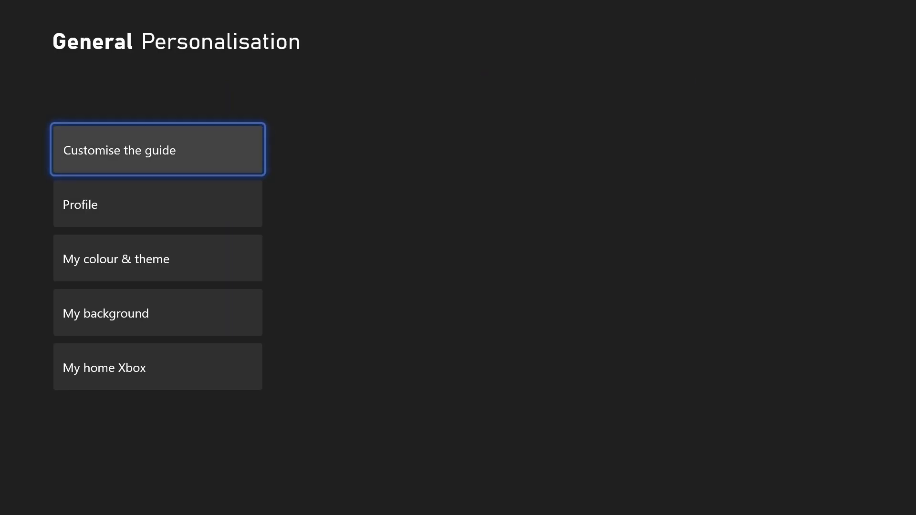
click(157, 204)
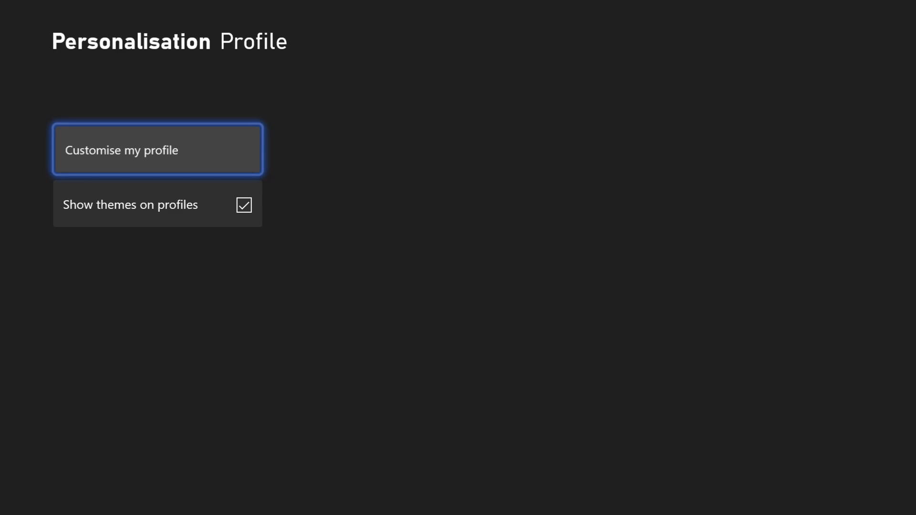
Open Customise my profile and bring up the Add bio keyboard with an empty bio.
click(157, 149)
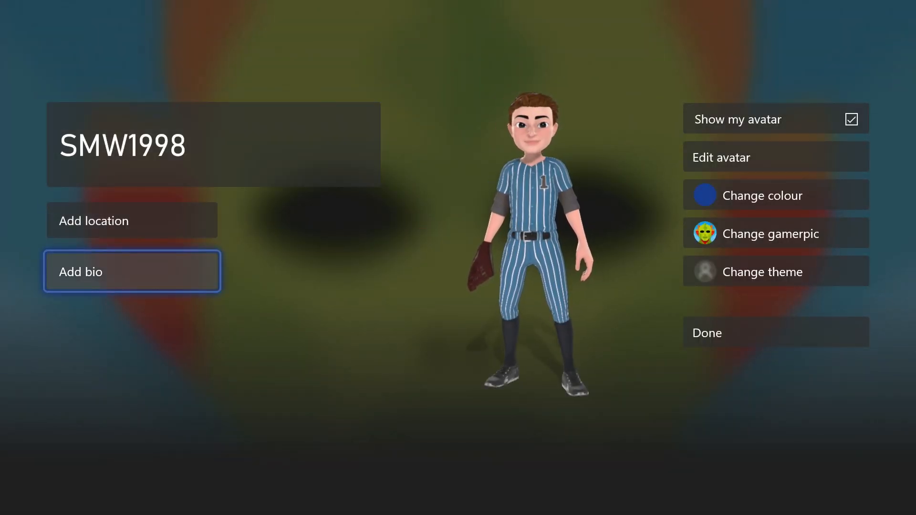
click(132, 271)
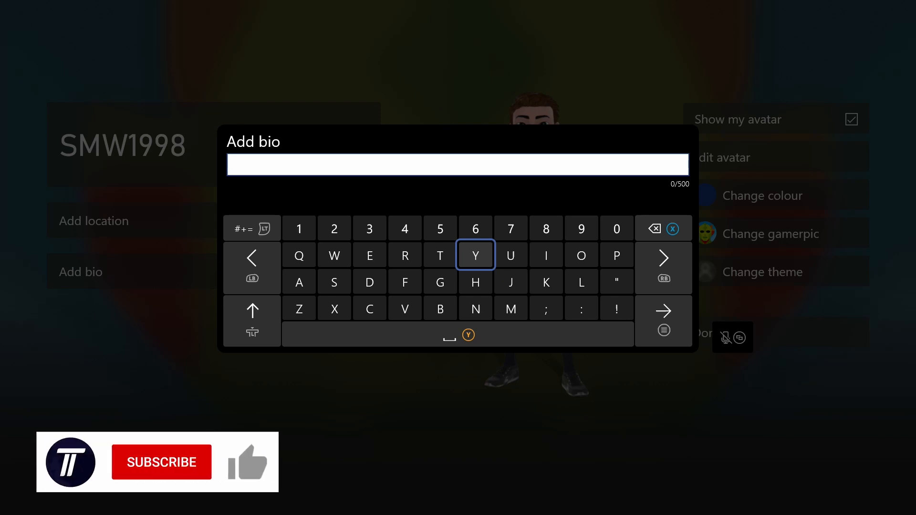
click(161, 462)
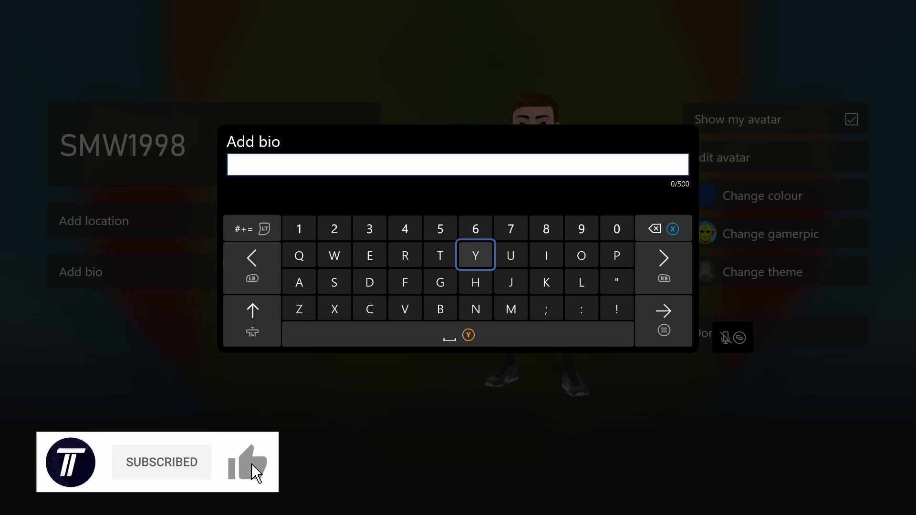